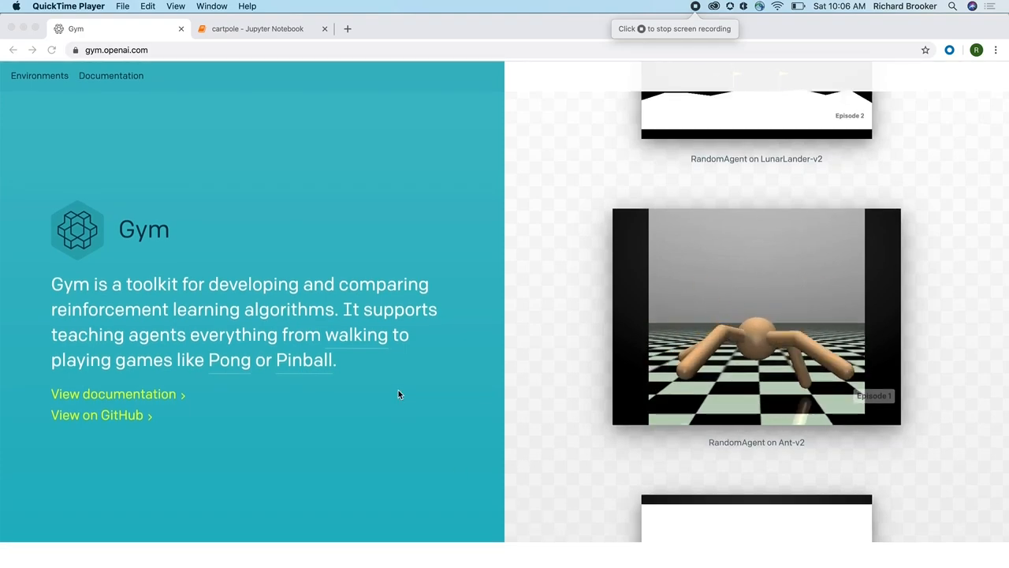
Step: Scroll the Gym environment list down to reach the CartPole-v1 environment page
scroll(down, 3)
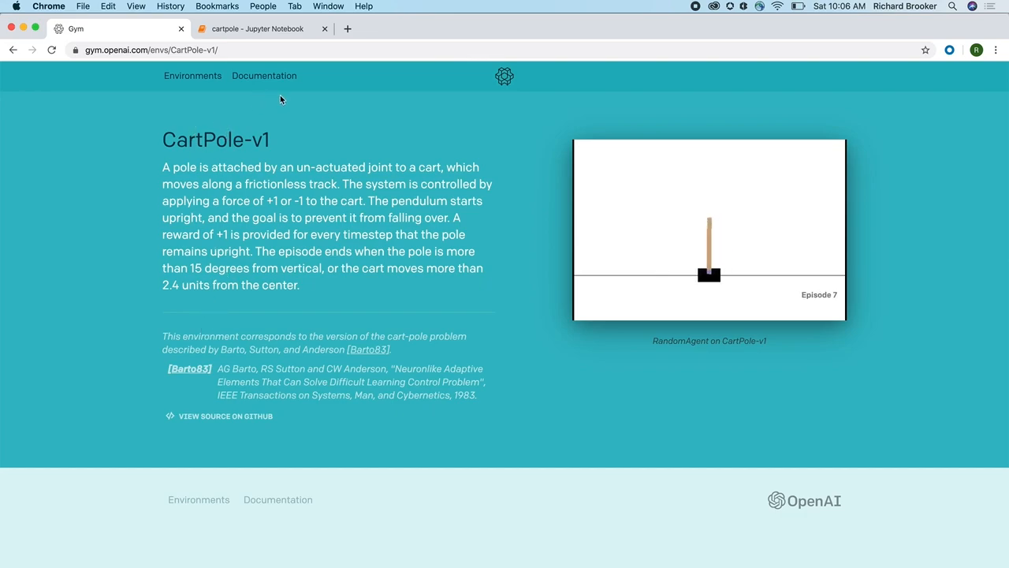
mouse_move(417, 287)
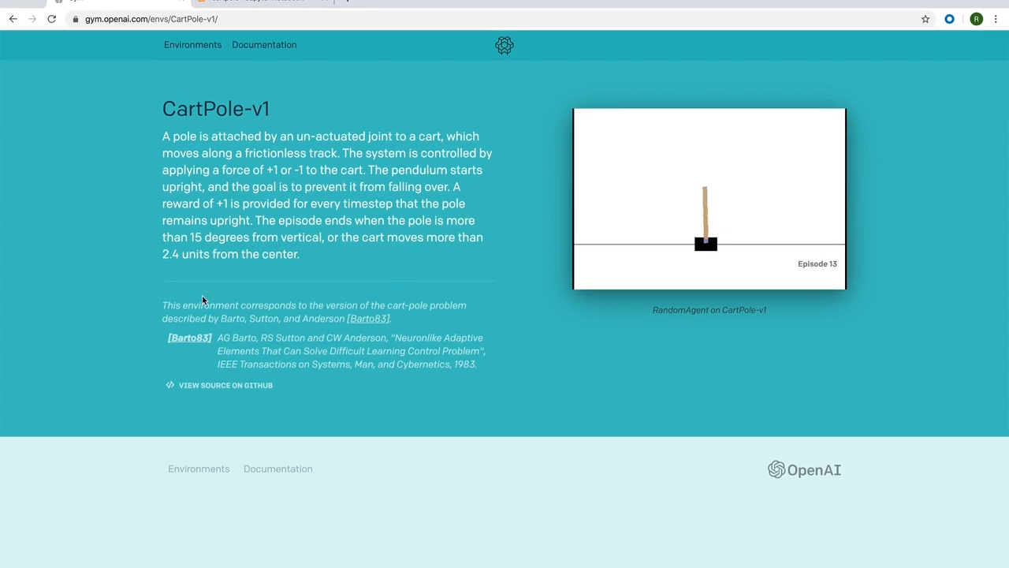
Step: Run the visualisation with the always-0 policy, then change lambda obs: 0 to 1 and re-run
click(260, 2)
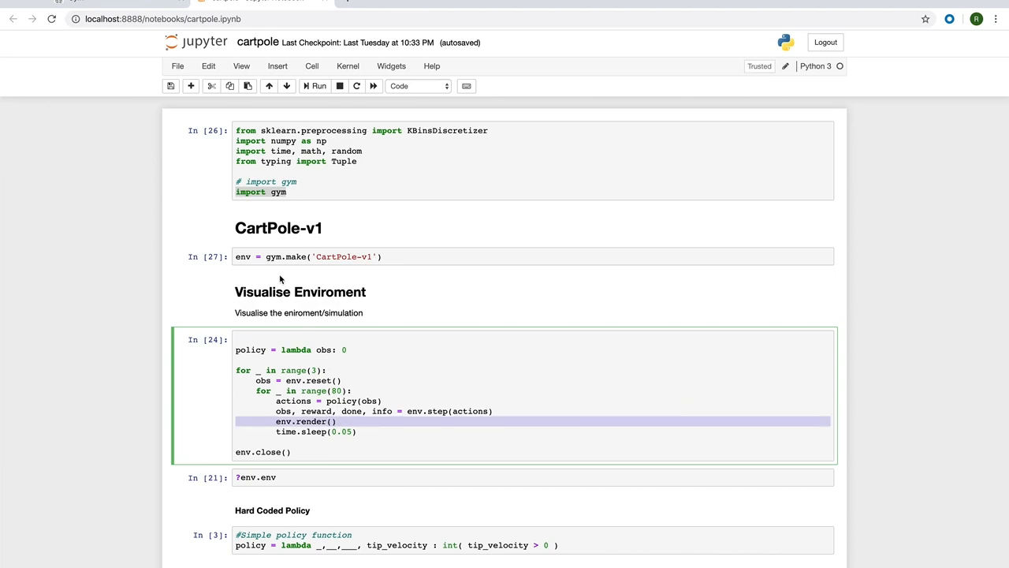
click(284, 350)
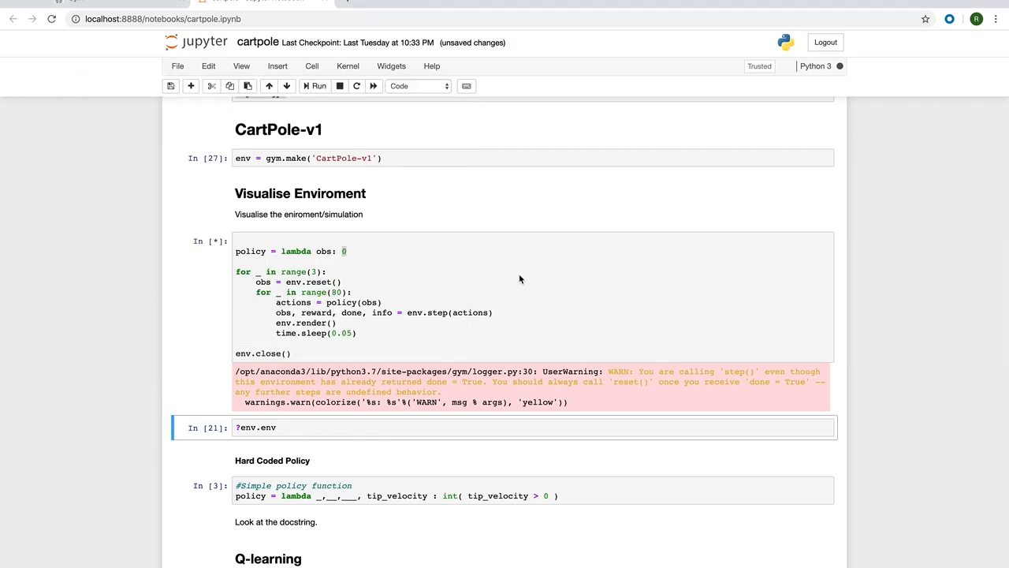
click(344, 251)
text(1)
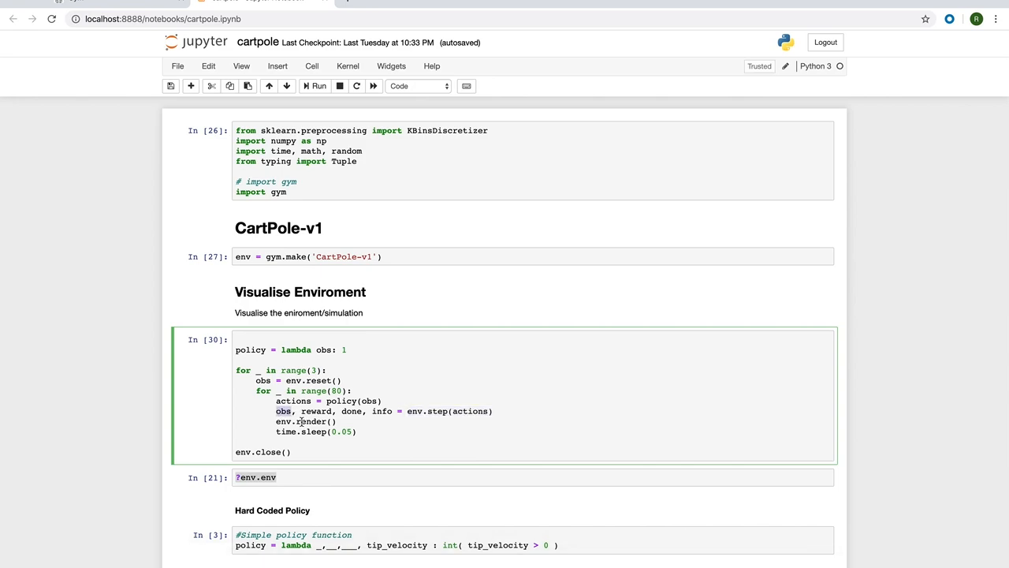
Step: Pick out the reward variable in the step call and run the ?env.env help cell
double_click(316, 410)
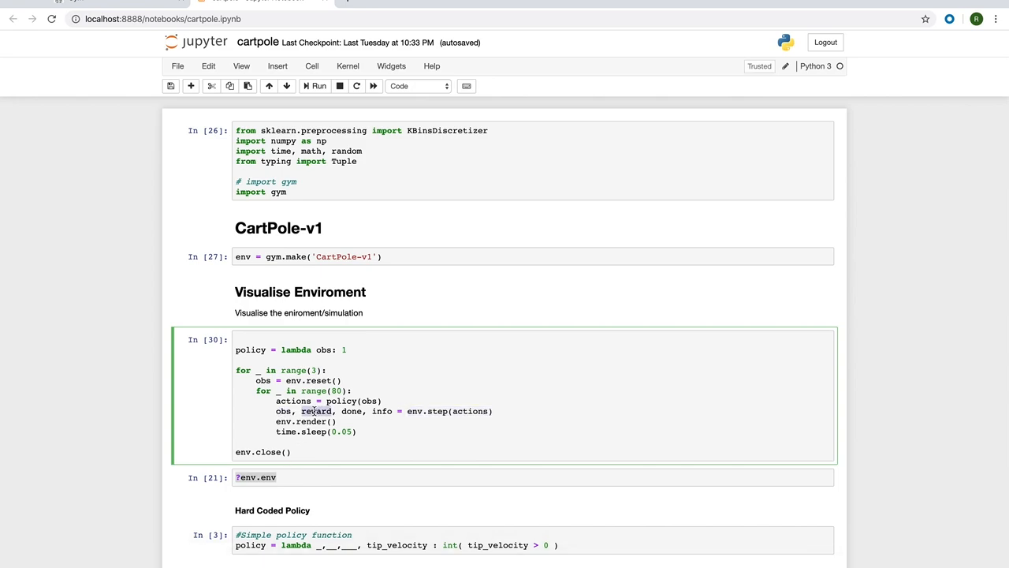
click(404, 410)
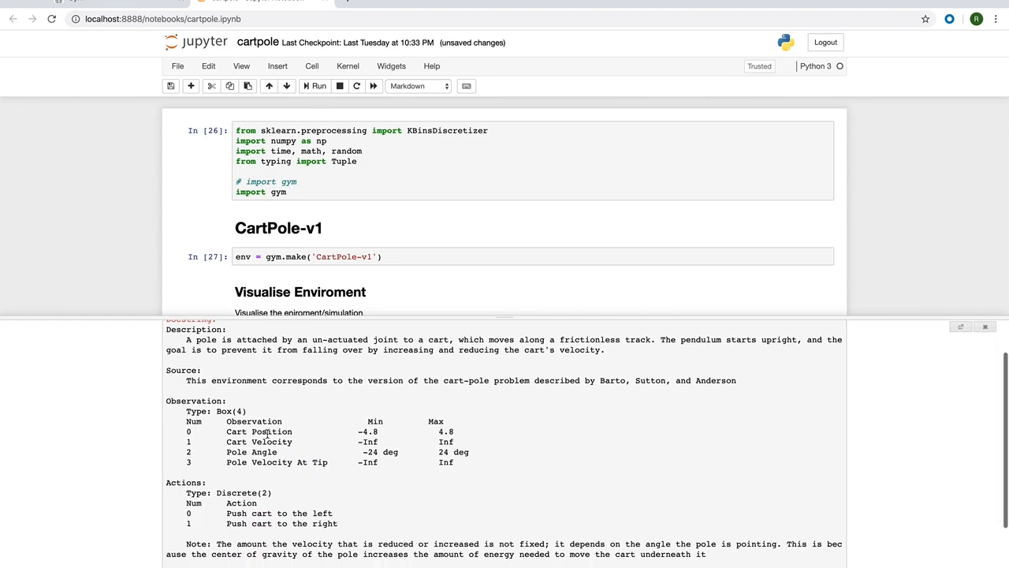
Step: Highlight the Pole Velocity At Tip row in the docstring's observation table
drag(166, 400, 473, 460)
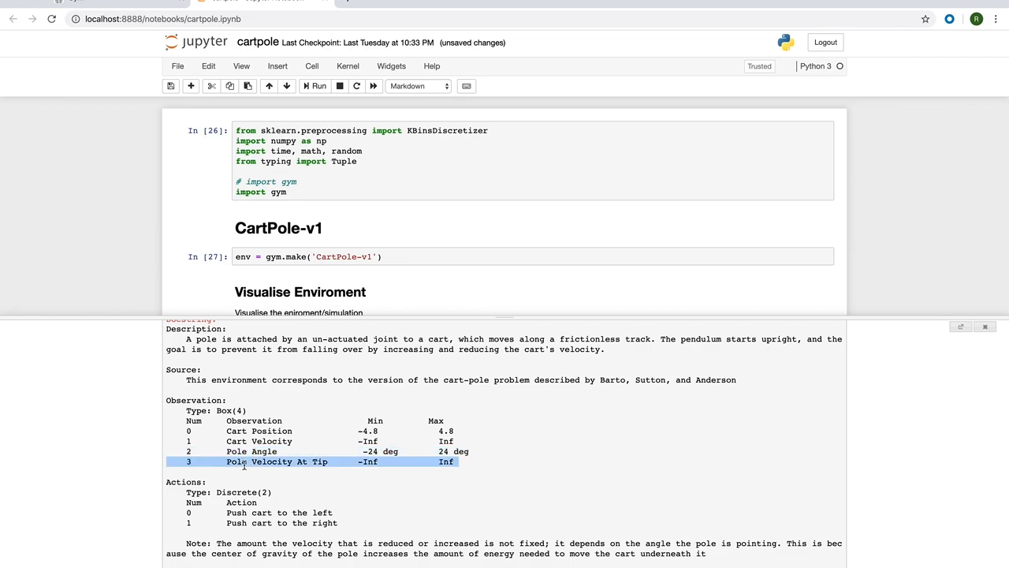
scroll(down, 3)
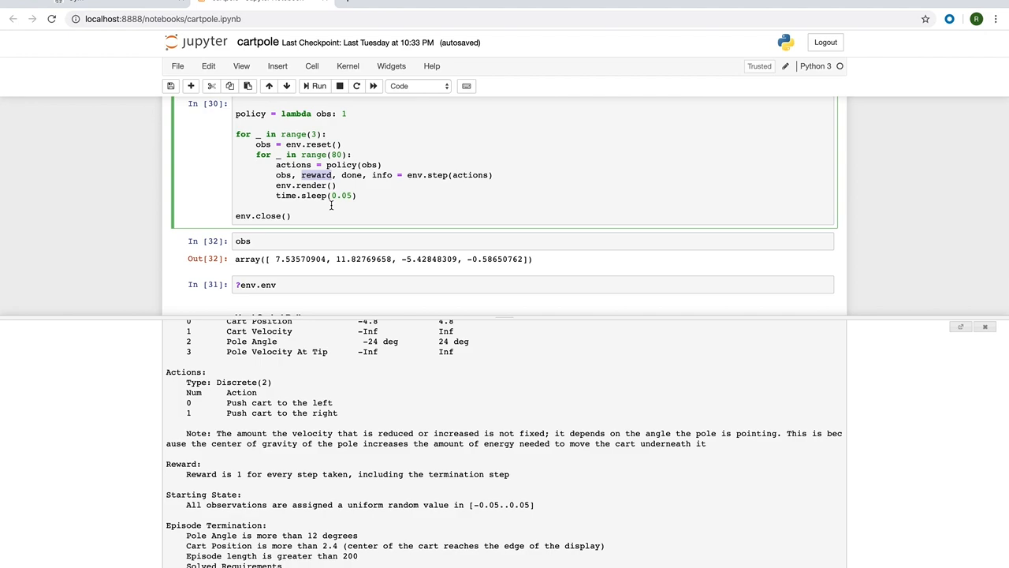
Step: Change the inspection cell from obs to reward and run it, giving 0.0
click(315, 86)
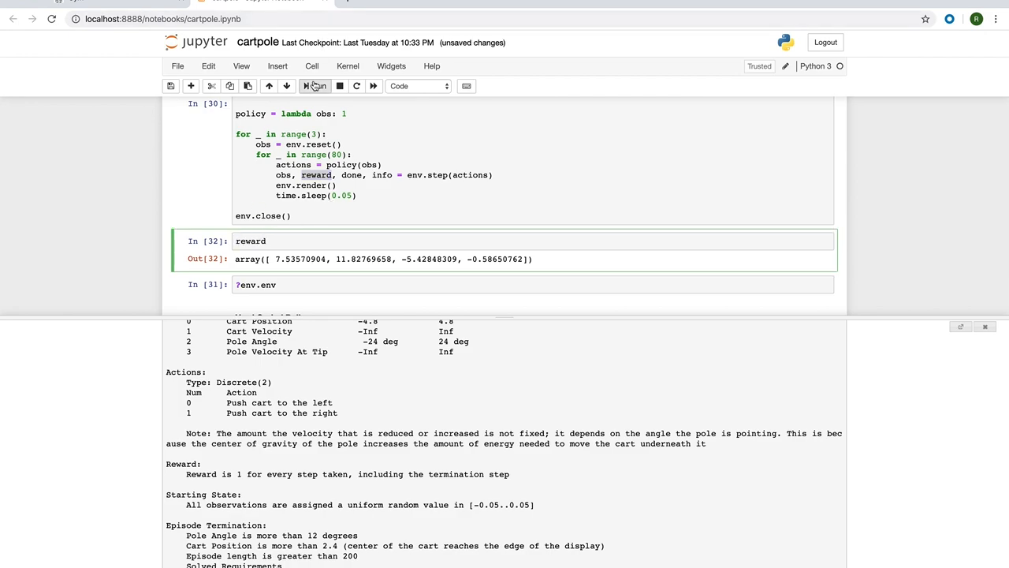
click(315, 85)
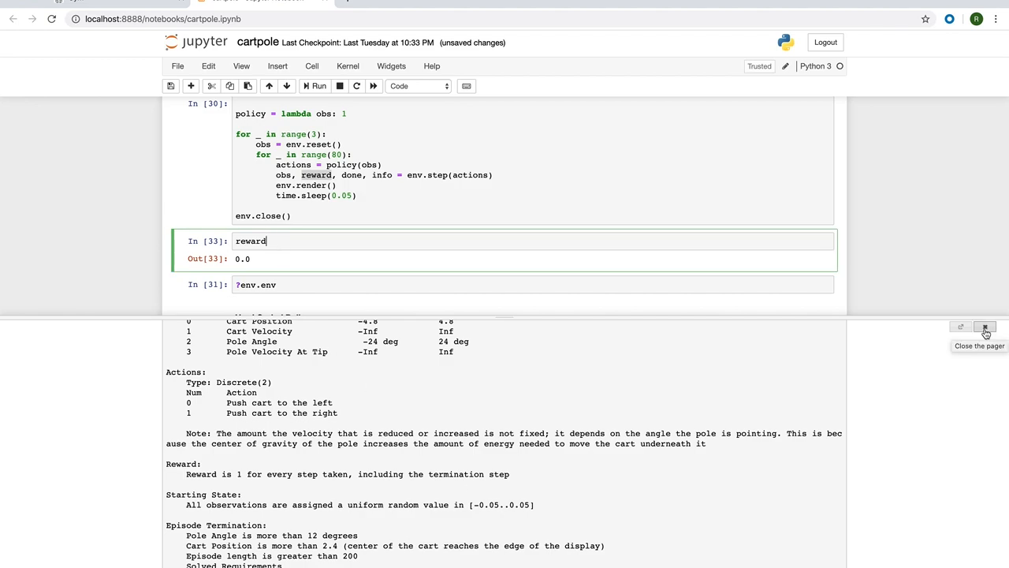
Step: Close the help pager, re-run the hard-coded policy cell and make the loop call policy(*obs)
click(984, 326)
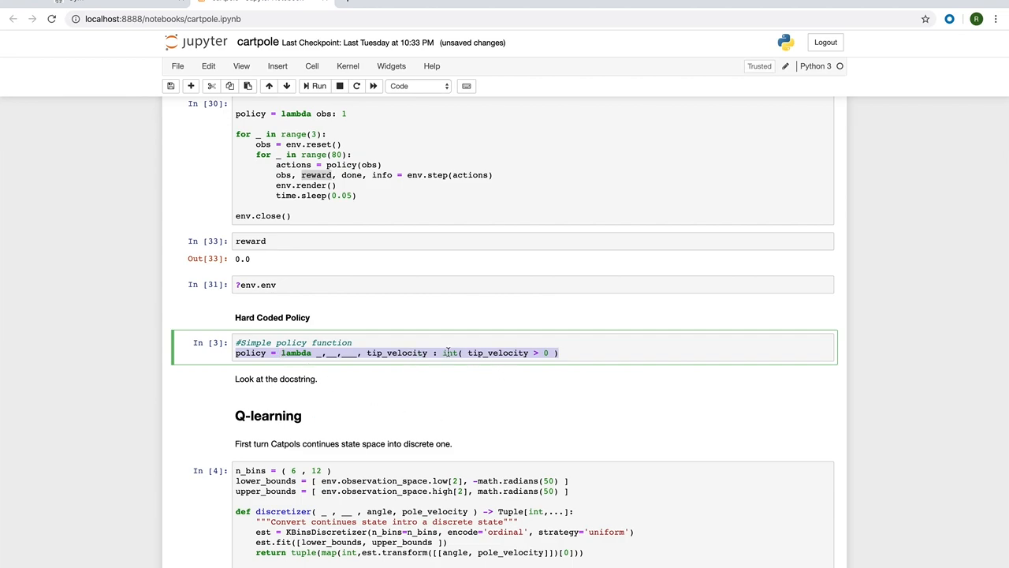
double_click(398, 353)
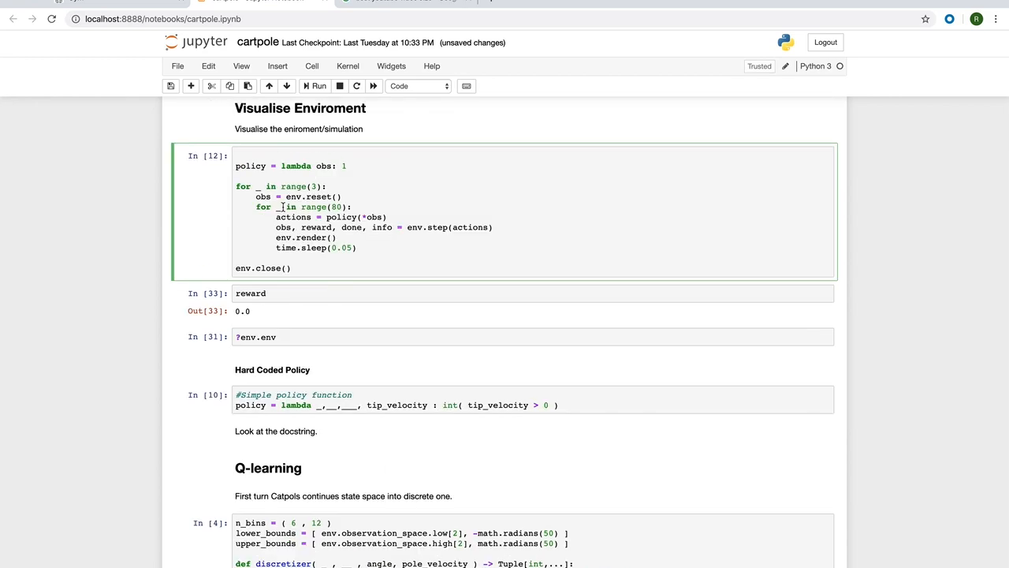
click(315, 85)
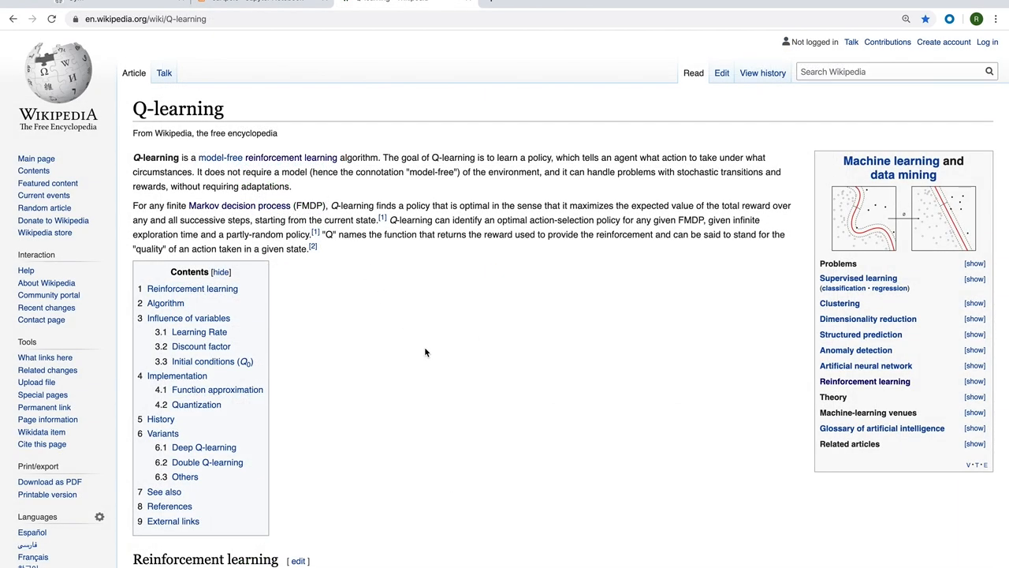
mouse_move(170, 183)
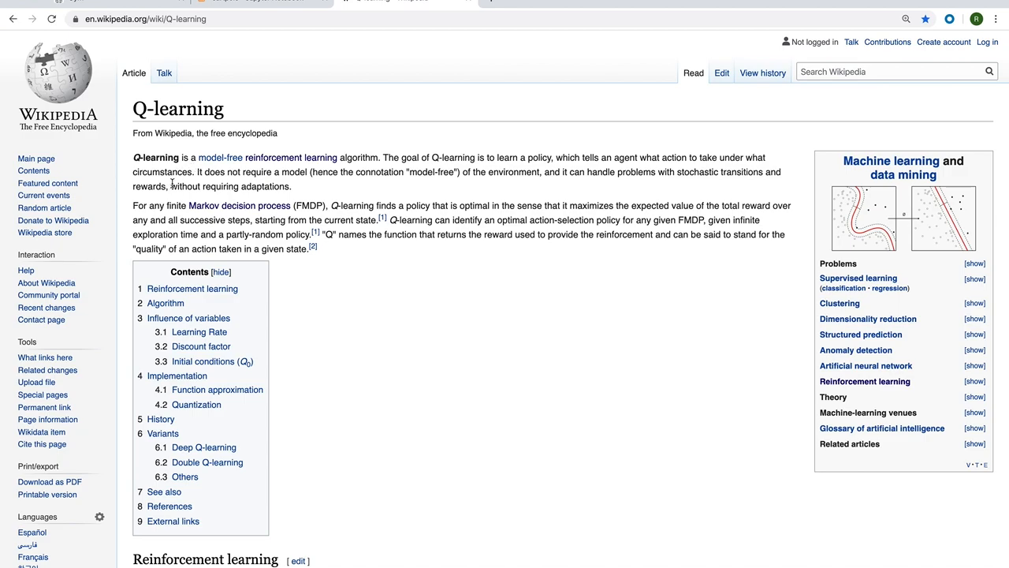
Step: Highlight the model-free reinforcement learning phrase in the Q-learning article's opening paragraph
drag(199, 158, 274, 157)
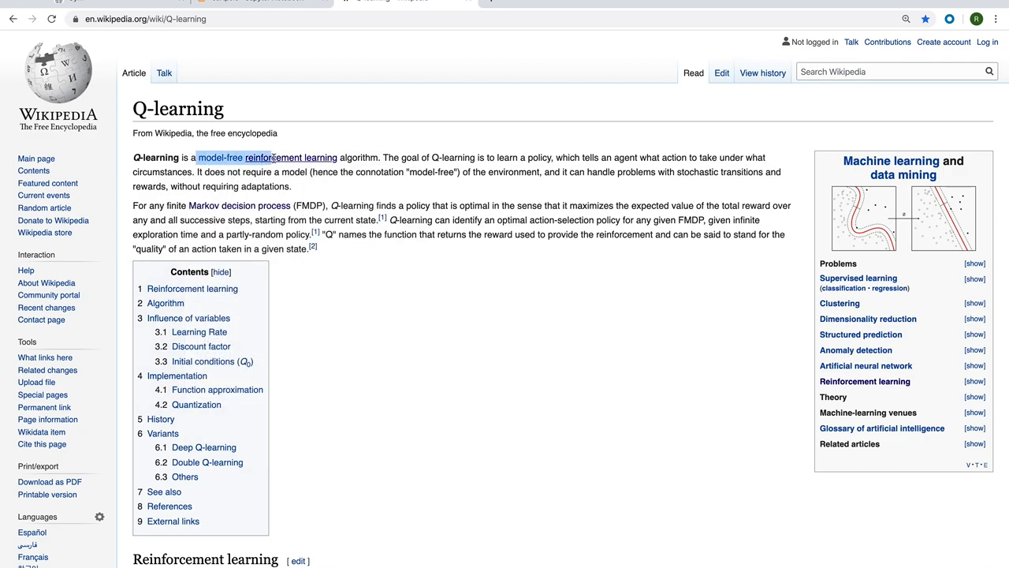
drag(274, 157, 339, 157)
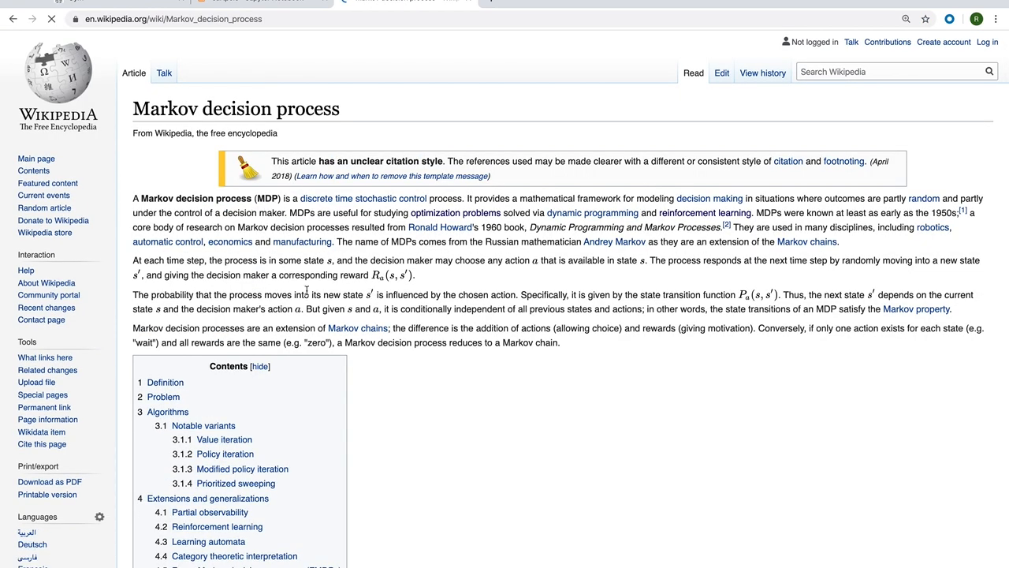
Step: Scroll the Markov decision process article to its Definition section and highlight text there
scroll(down, 3)
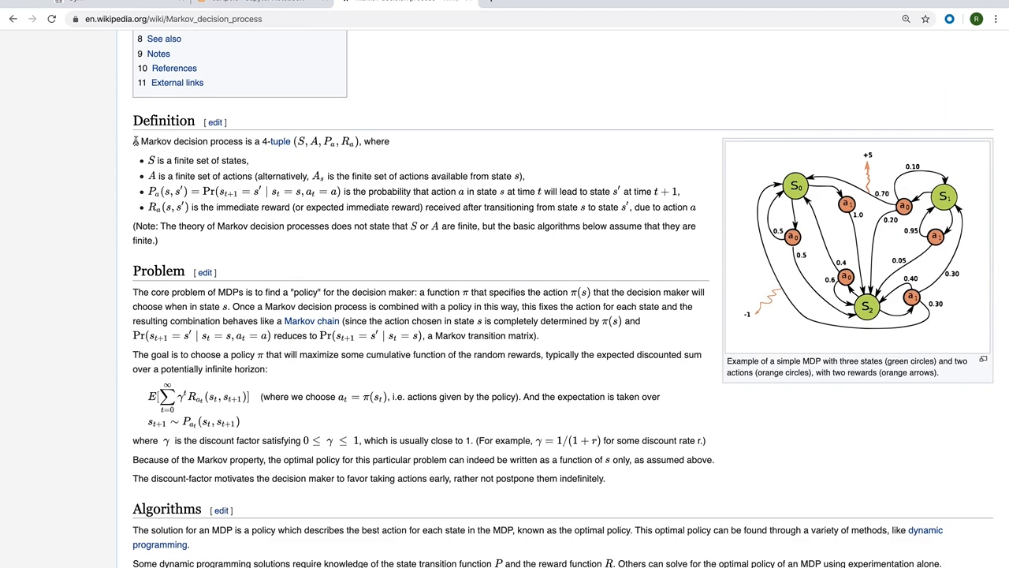
drag(132, 142, 157, 240)
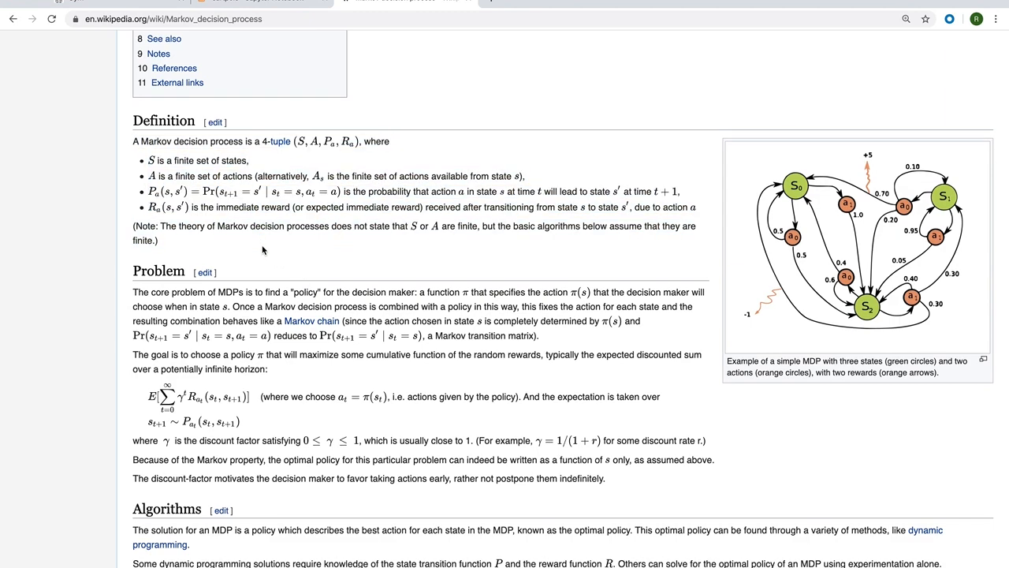
click(407, 3)
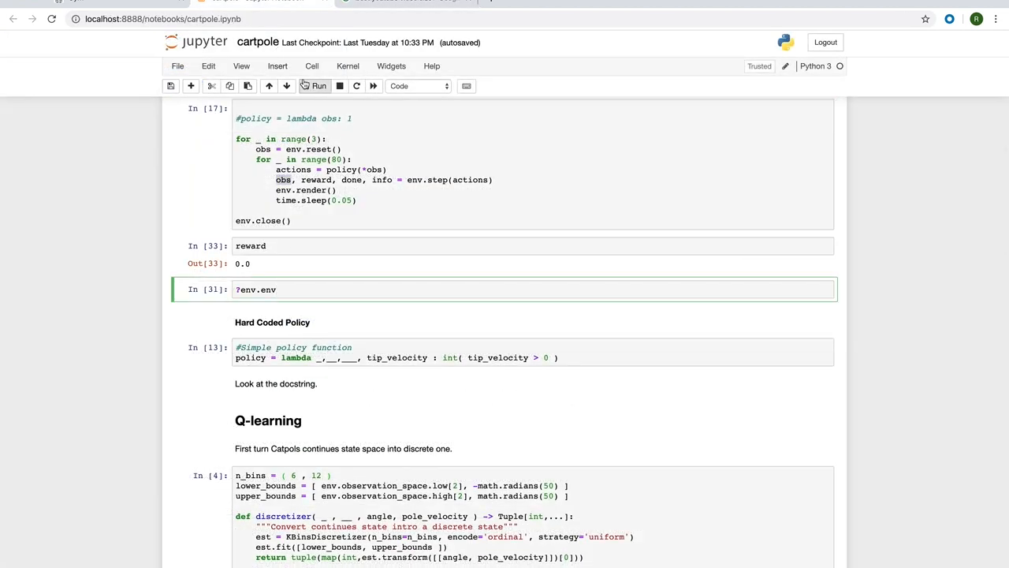
click(319, 85)
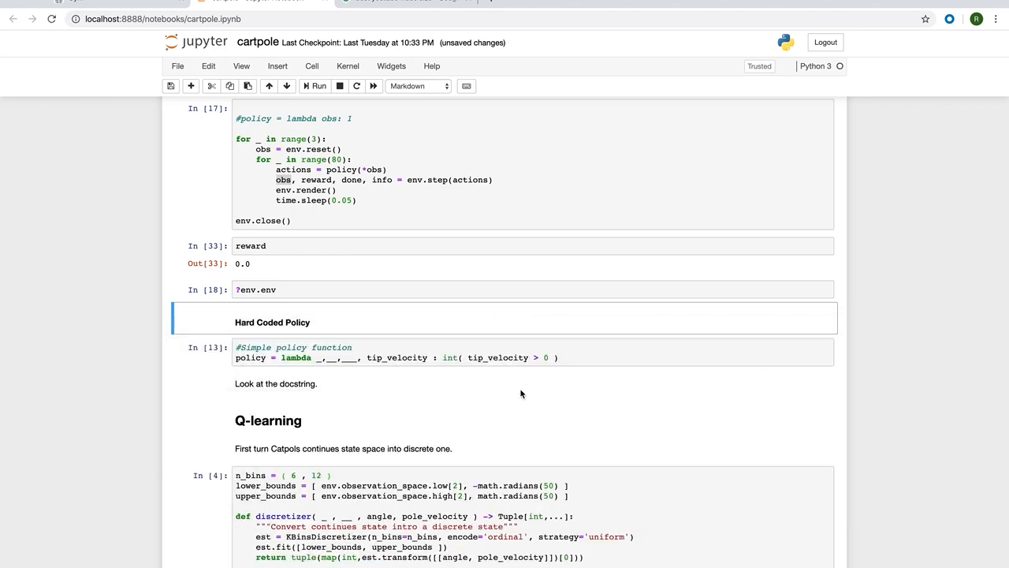
scroll(down, 3)
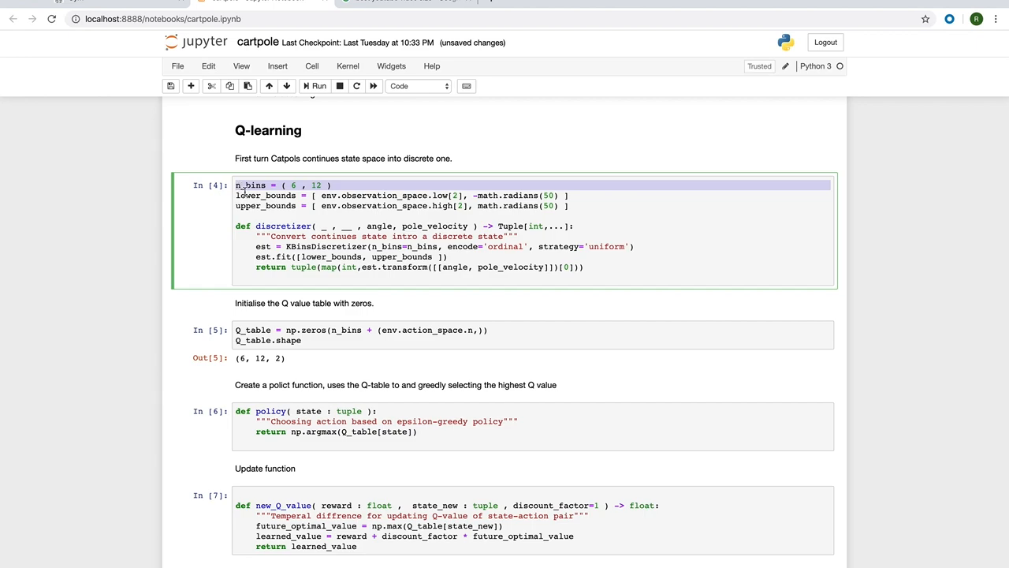
double_click(325, 246)
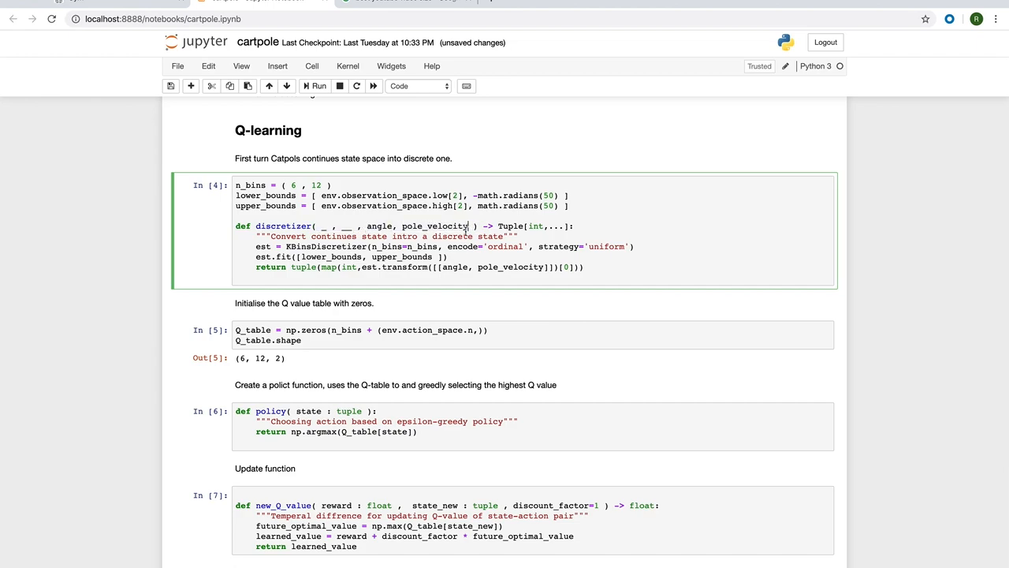
triple_click(284, 185)
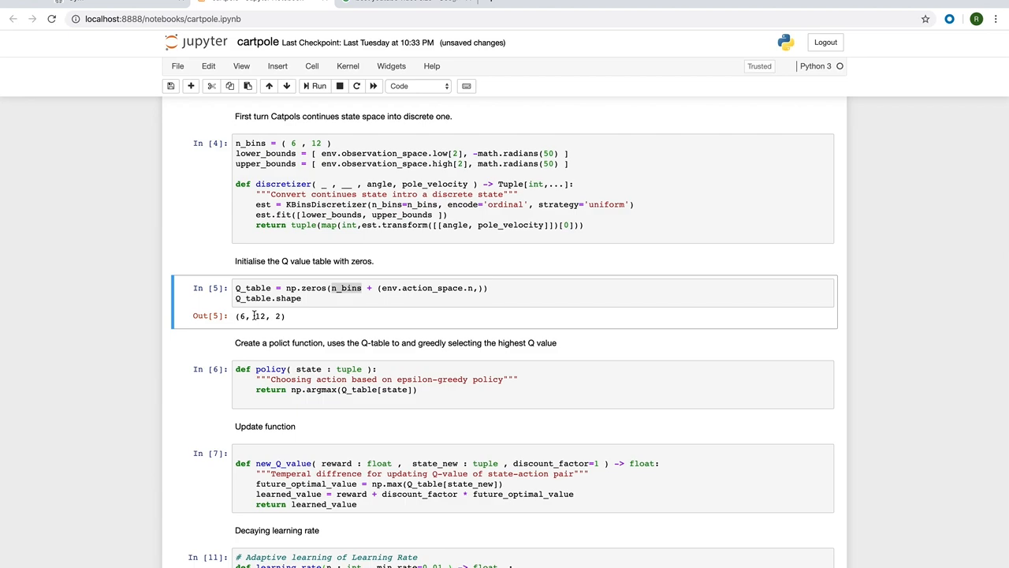
Step: Scroll down to the new_Q_value cell where state_new is renamed to new_state
scroll(down, 3)
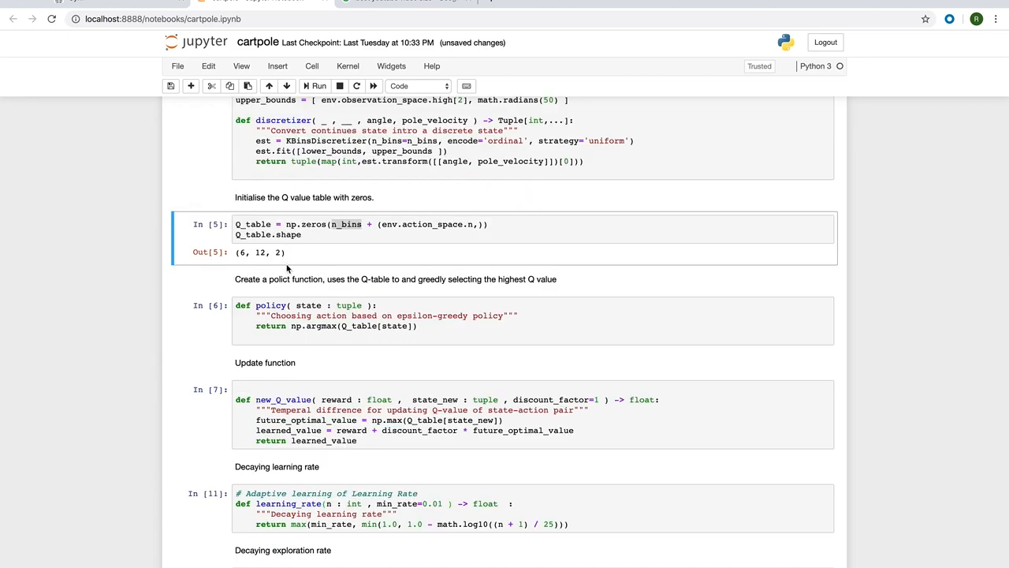
scroll(down, 3)
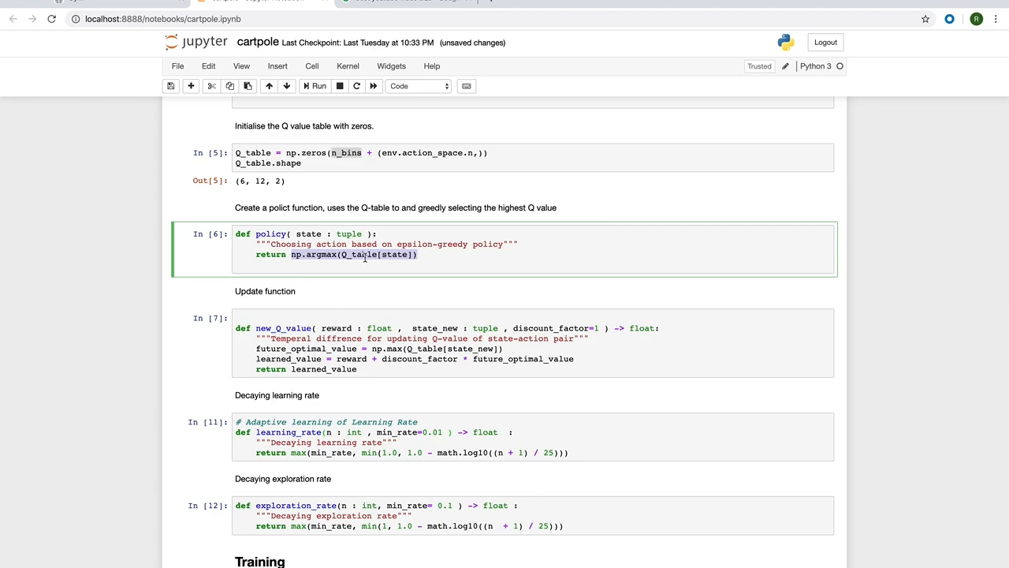
scroll(down, 3)
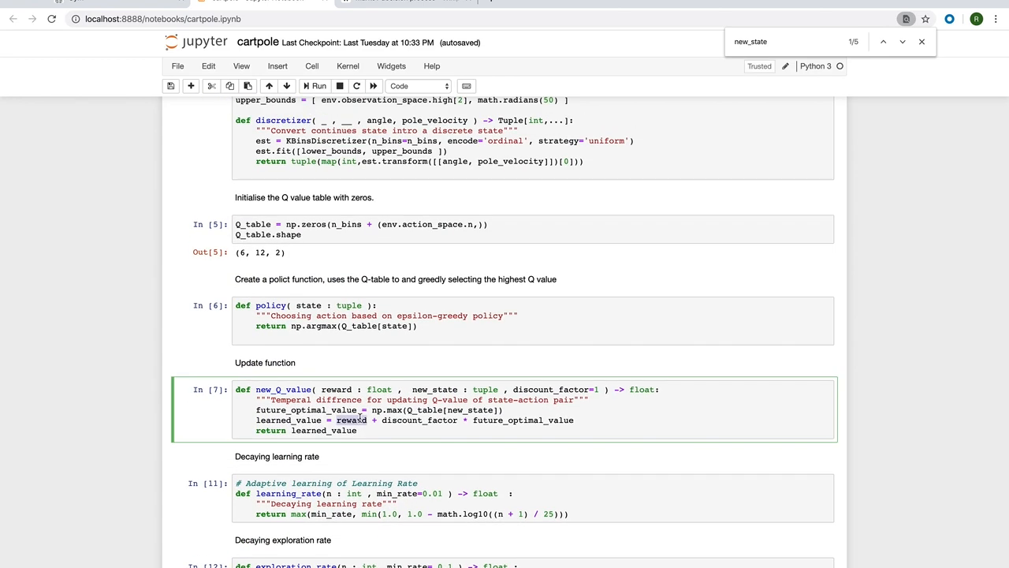
mouse_move(381, 422)
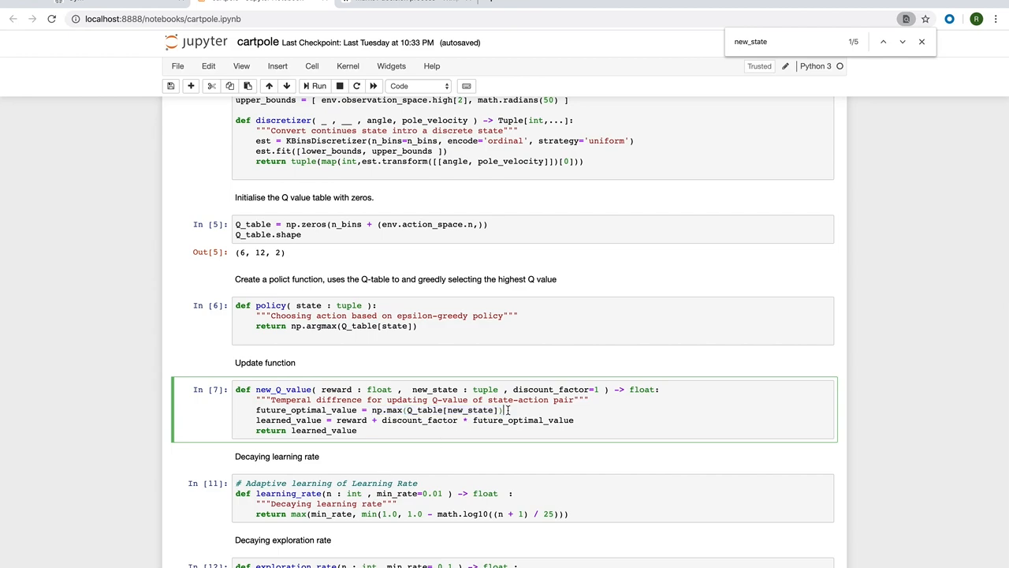
click(532, 498)
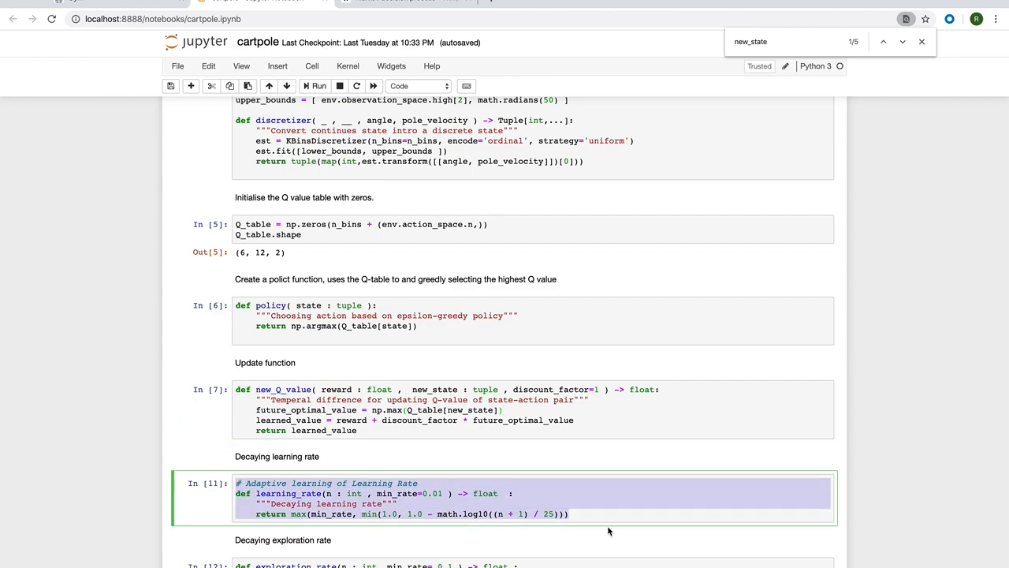
scroll(down, 3)
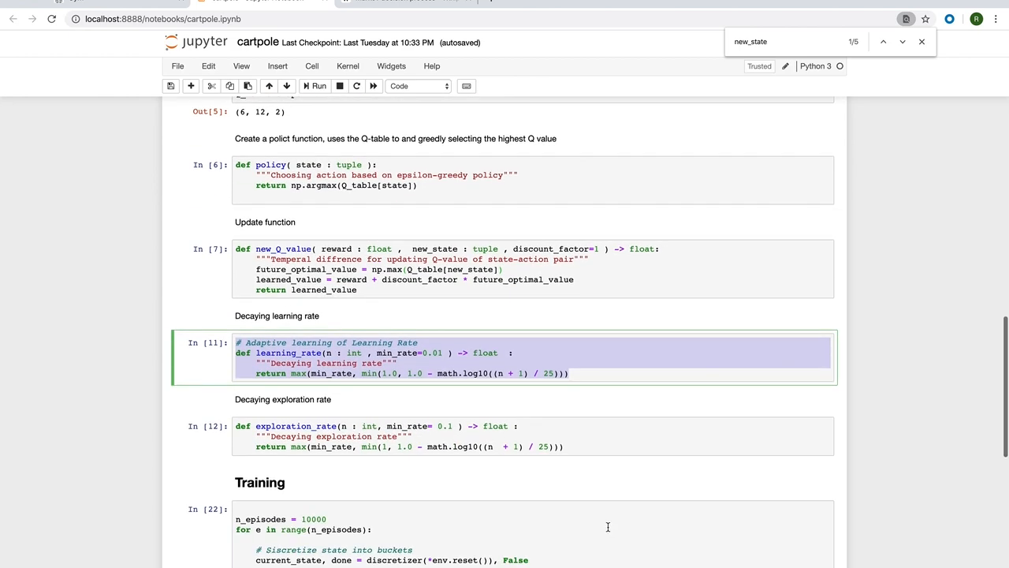
scroll(down, 3)
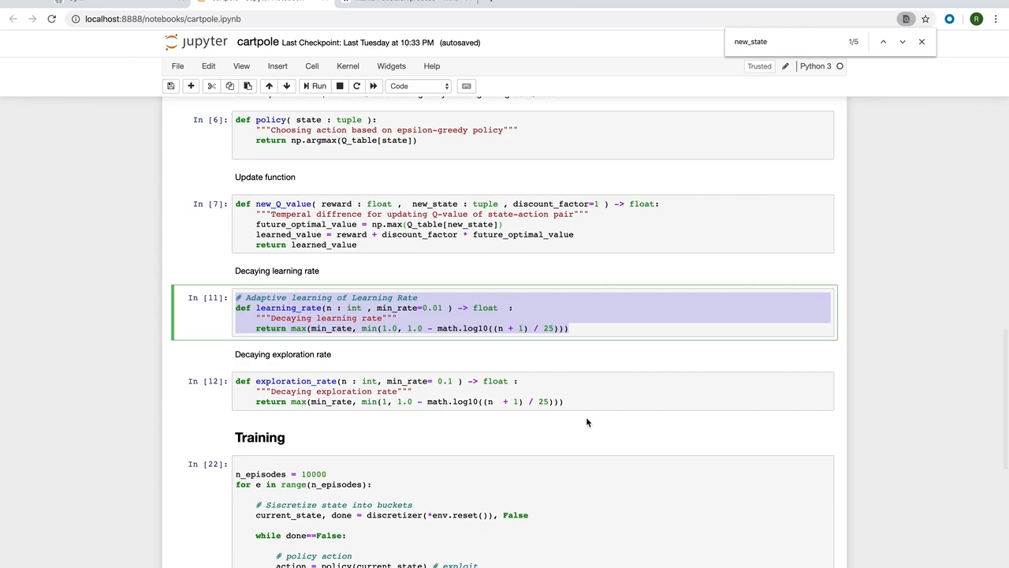
mouse_move(576, 407)
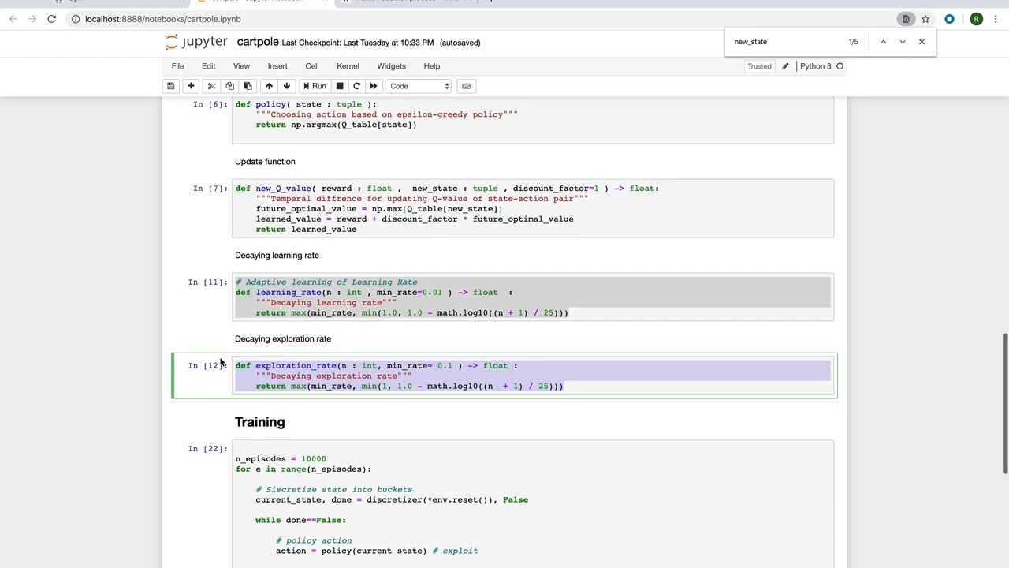
scroll(down, 3)
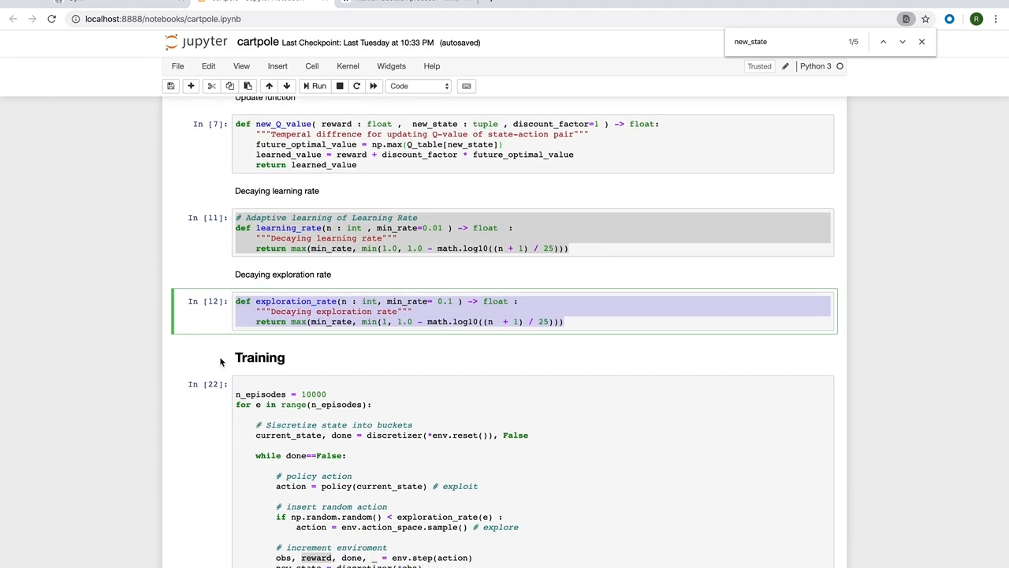
scroll(down, 3)
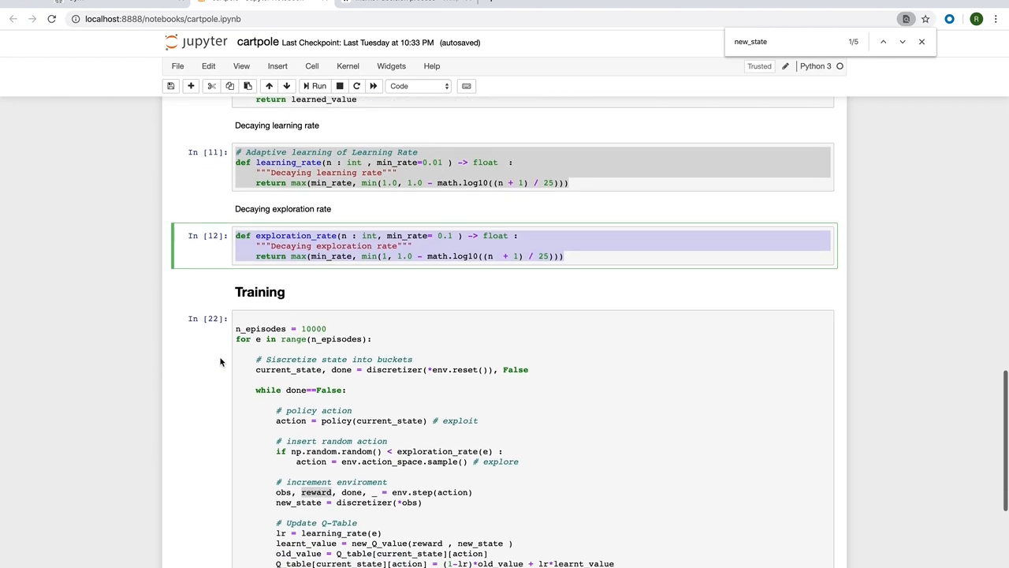
Step: Run the exploration_rate cell, start the 10000-episode Training loop and highlight its Q-table update lines
scroll(down, 3)
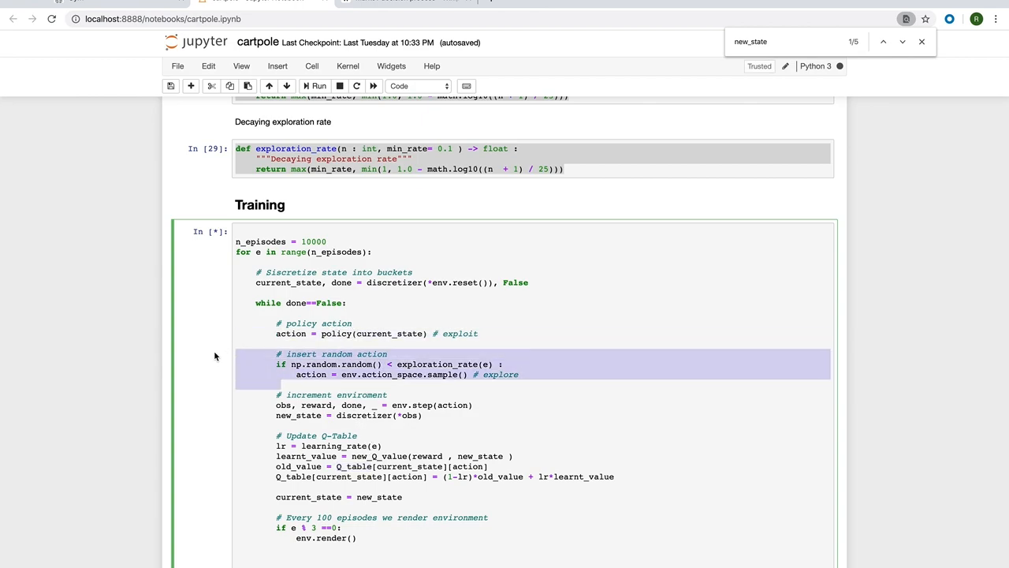
mouse_move(225, 359)
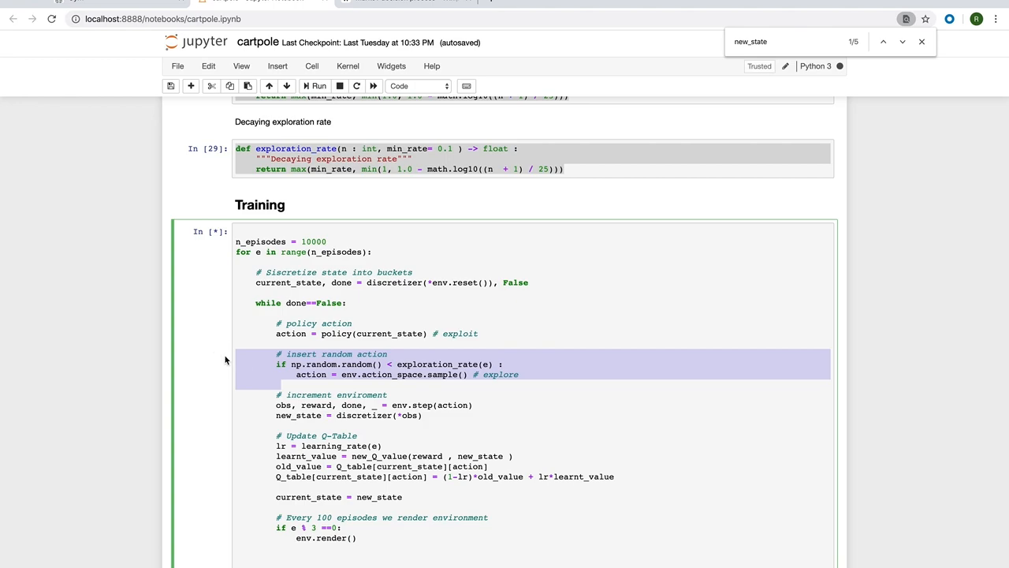
click(402, 404)
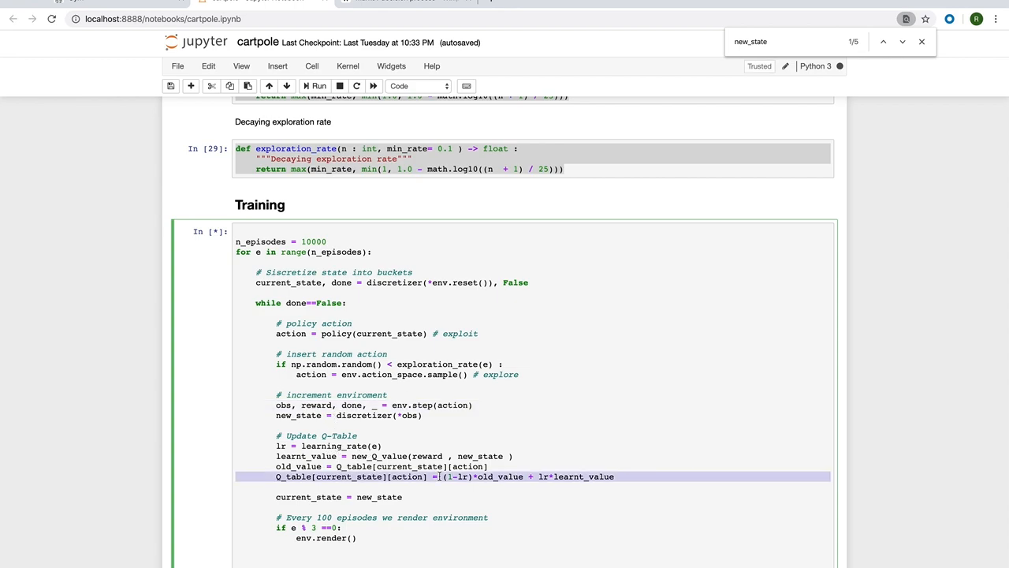
click(628, 476)
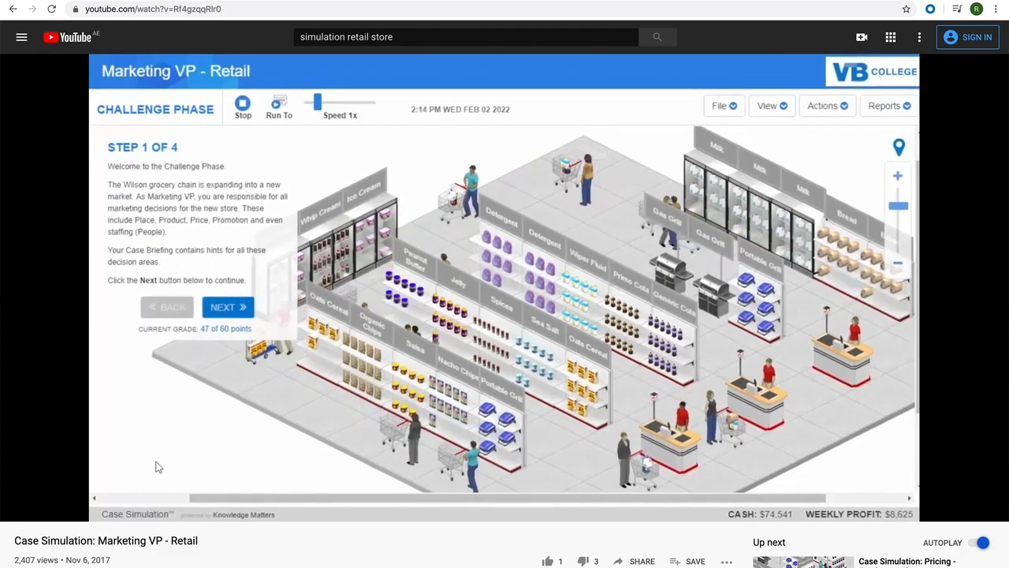
Step: Switch to the YouTube tab showing the Marketing VP - Retail case simulation video
click(404, 10)
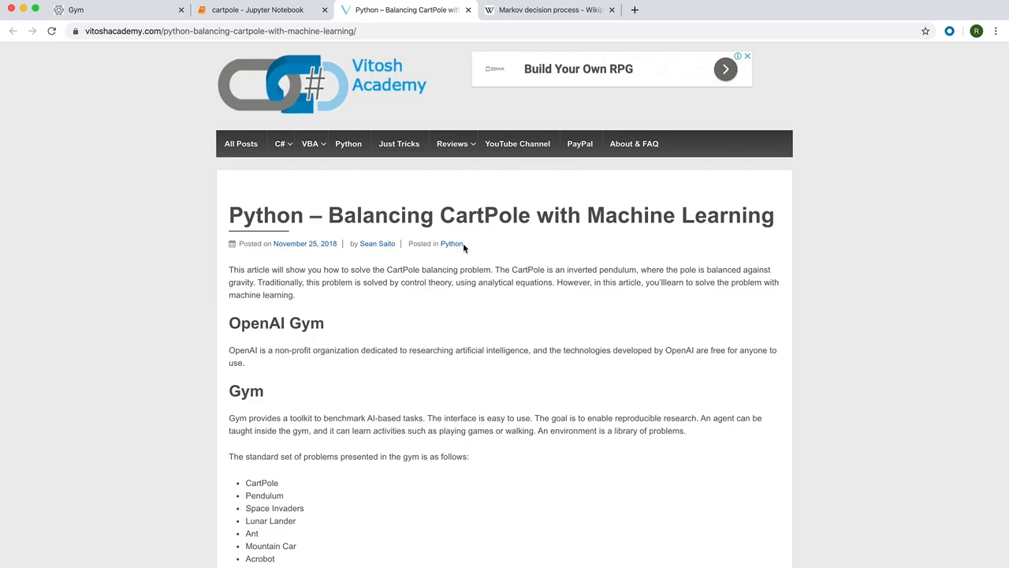
Step: Highlight a line in the Vitosh Academy CartPole article's OpenAI Gym introduction
drag(243, 243, 464, 242)
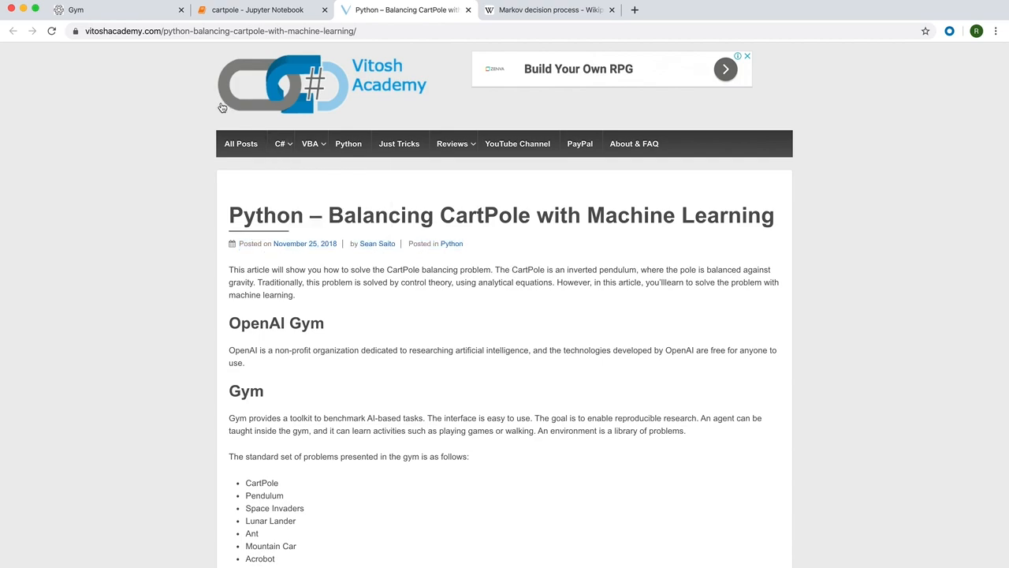
mouse_move(389, 69)
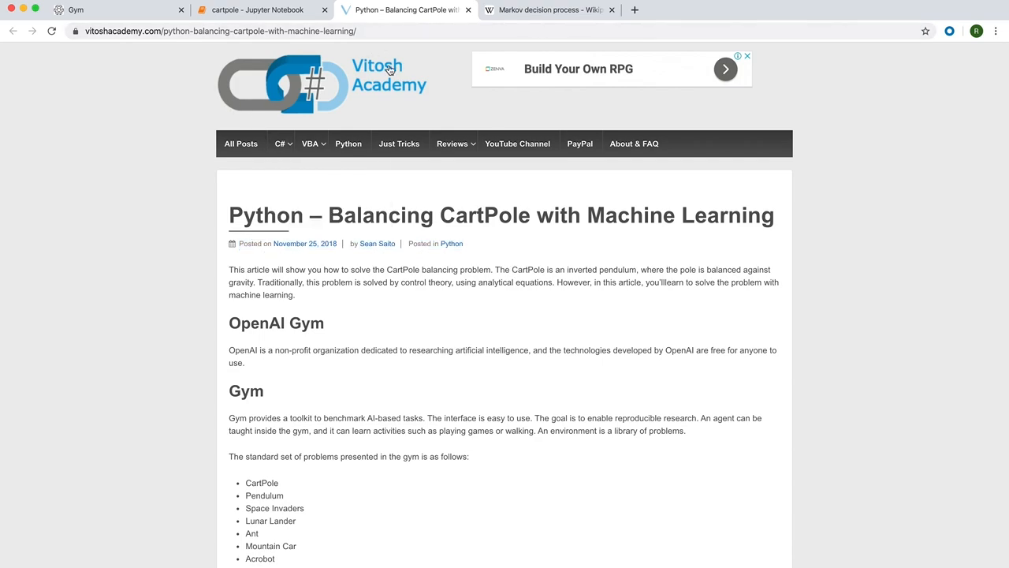